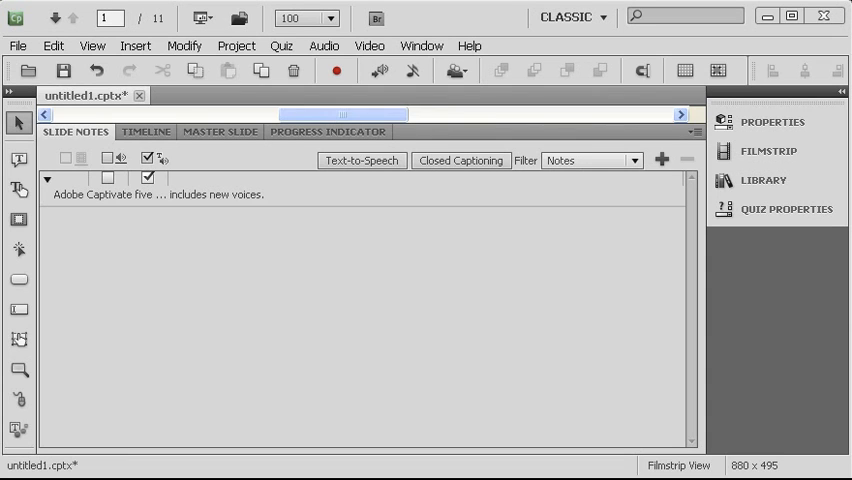
# Filter Slide Notes to notes only and tick Text-to-Speech for slide 1's note.
pyautogui.click(632, 160)
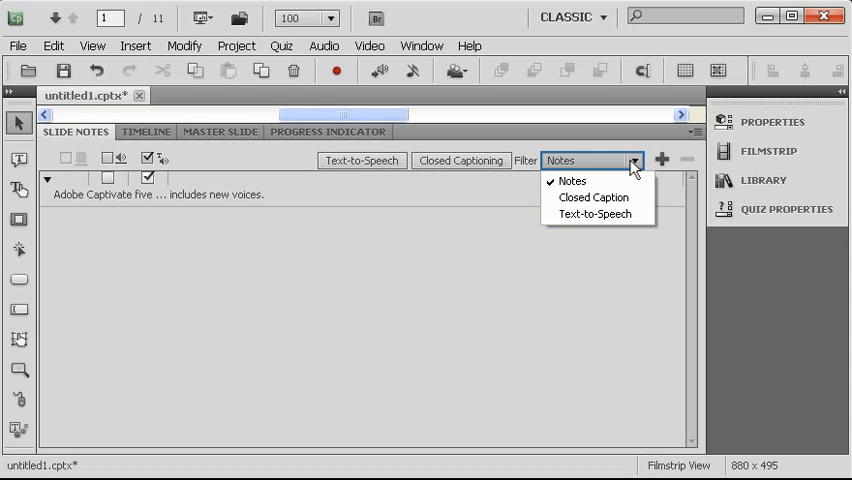
pyautogui.click(147, 158)
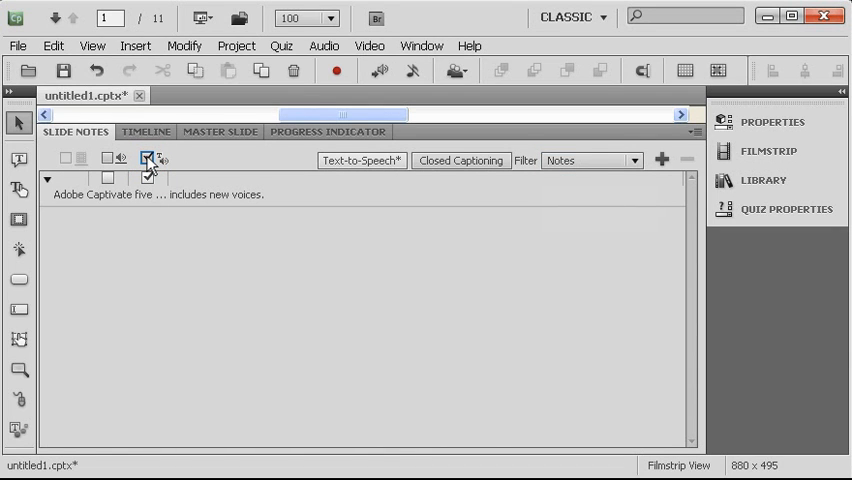
pyautogui.click(361, 160)
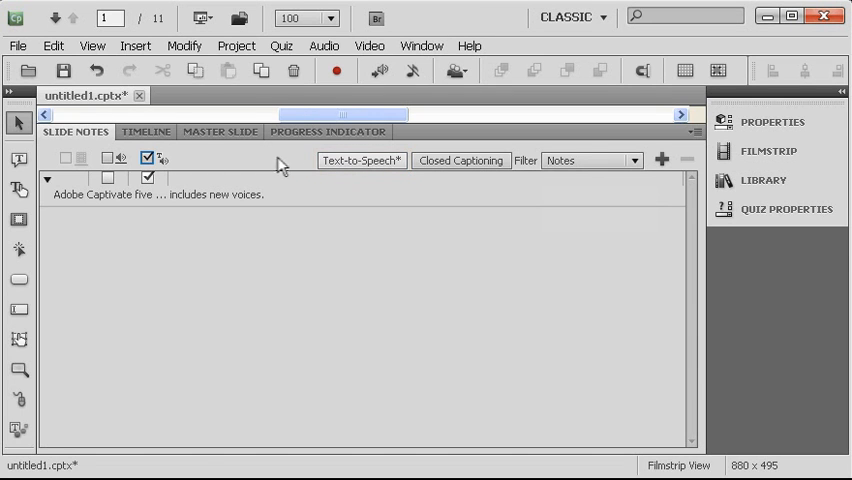
# Generate audio for slide 1's note using the Simon speech agent in Speech Management.
pyautogui.click(361, 160)
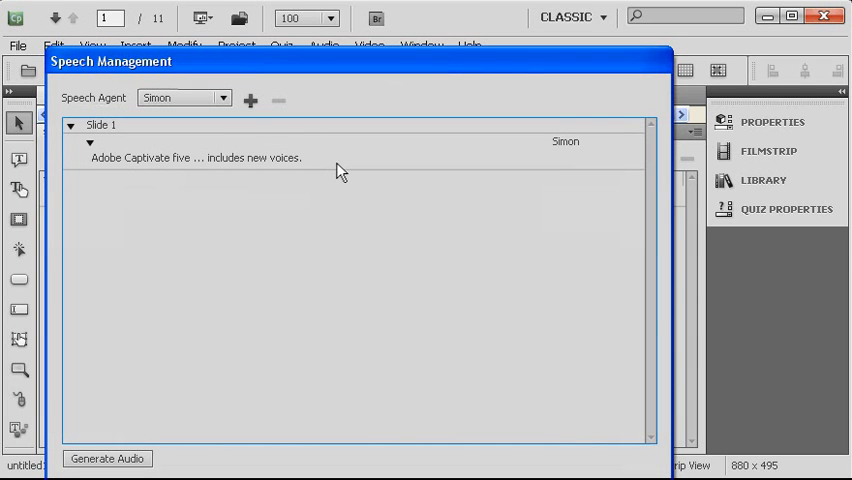
pyautogui.moveTo(276, 70)
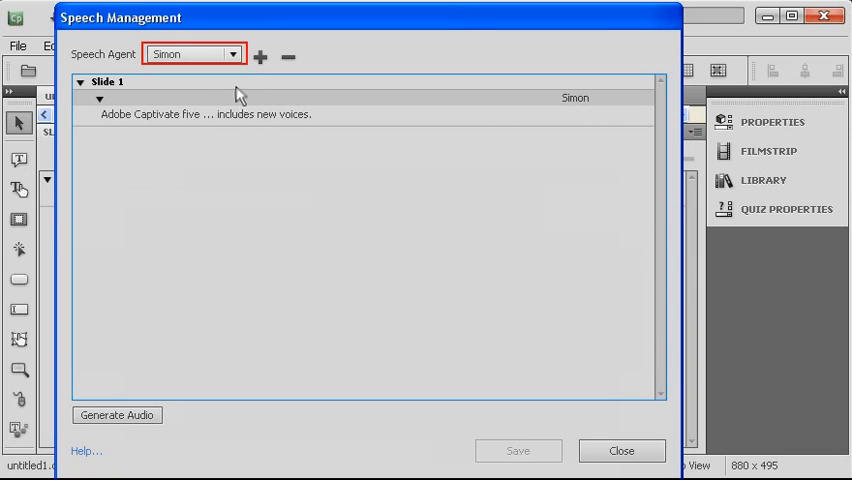
pyautogui.click(232, 54)
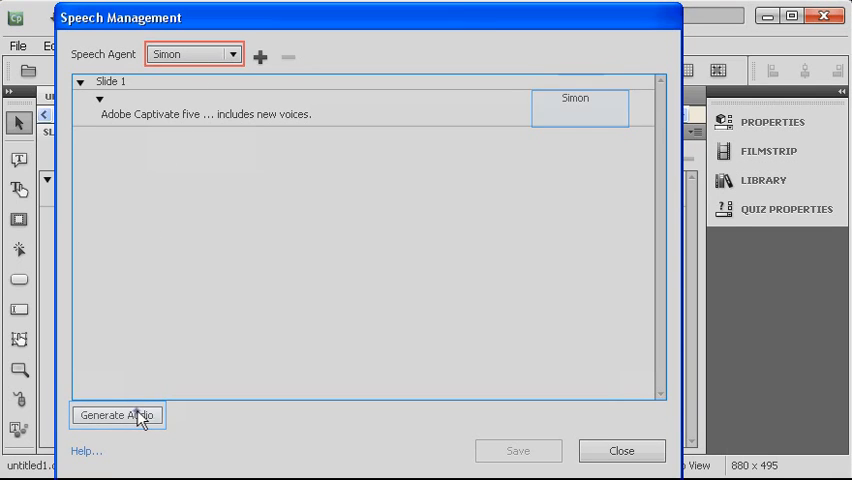
pyautogui.click(116, 415)
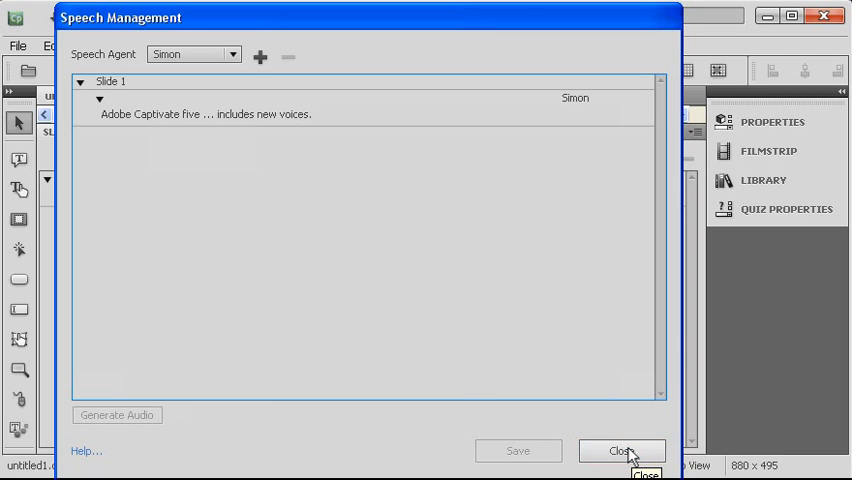
# Close Speech Management and play the narration on slides 1 through 3 in the Filmstrip.
pyautogui.click(622, 450)
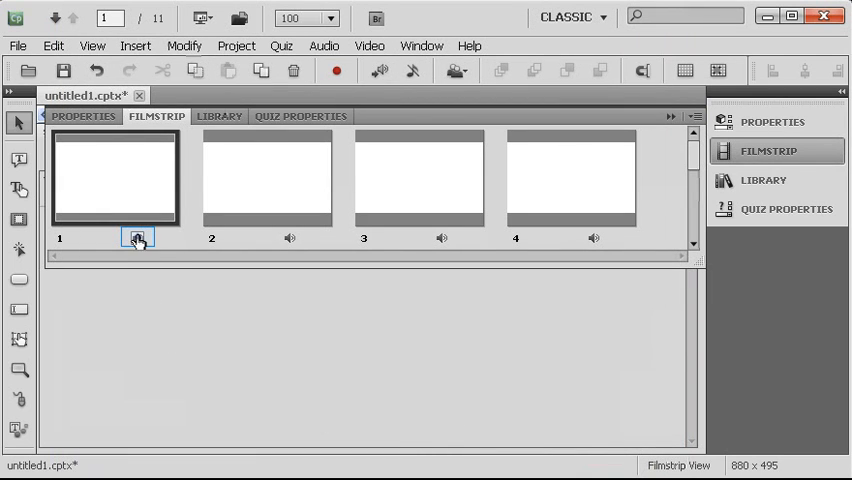
pyautogui.rightClick(137, 239)
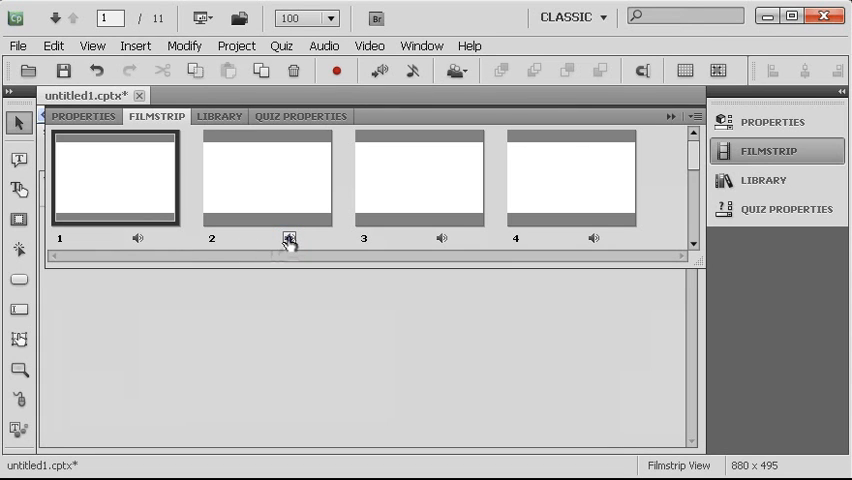
pyautogui.click(266, 177)
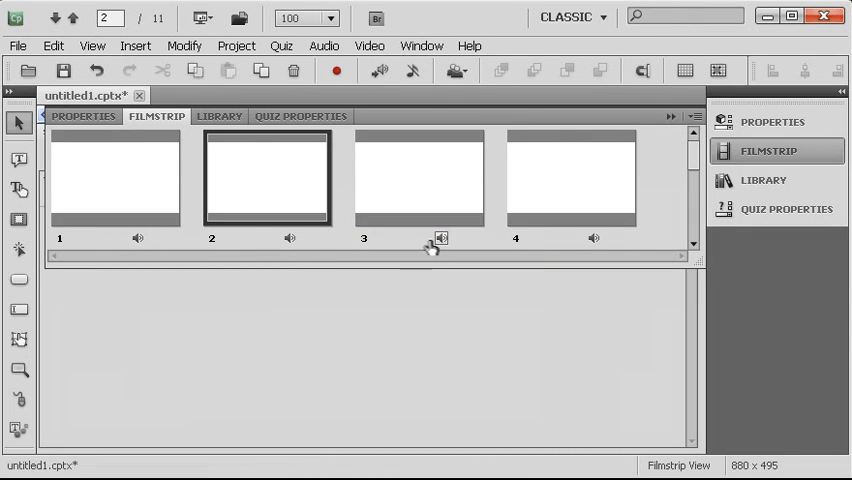
pyautogui.rightClick(440, 238)
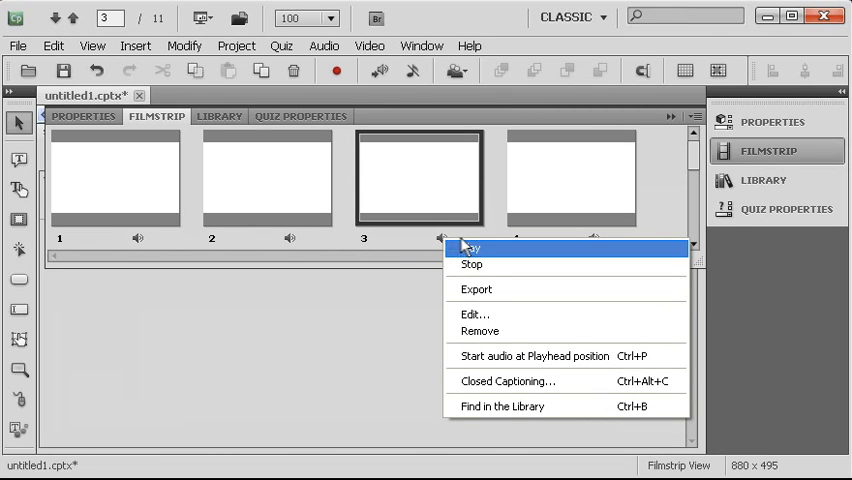
pyautogui.click(478, 252)
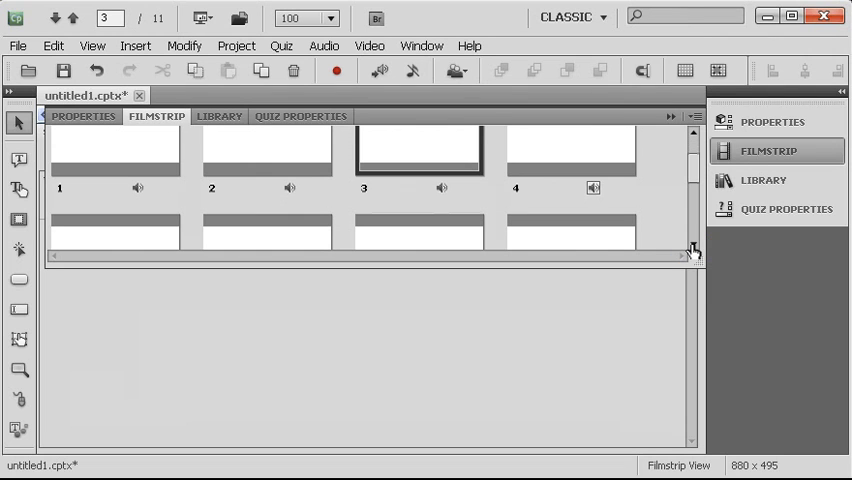
# Play the narration attached to slides 6 and 7 in the Filmstrip.
pyautogui.click(592, 188)
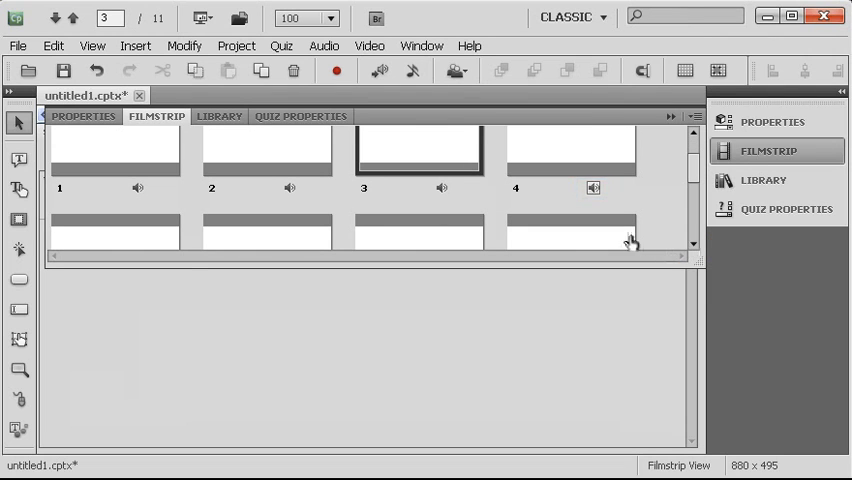
pyautogui.rightClick(593, 188)
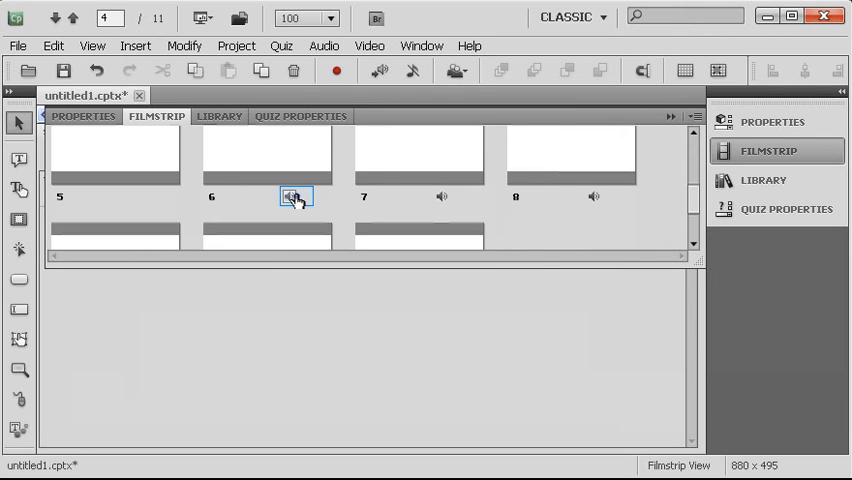
pyautogui.click(265, 180)
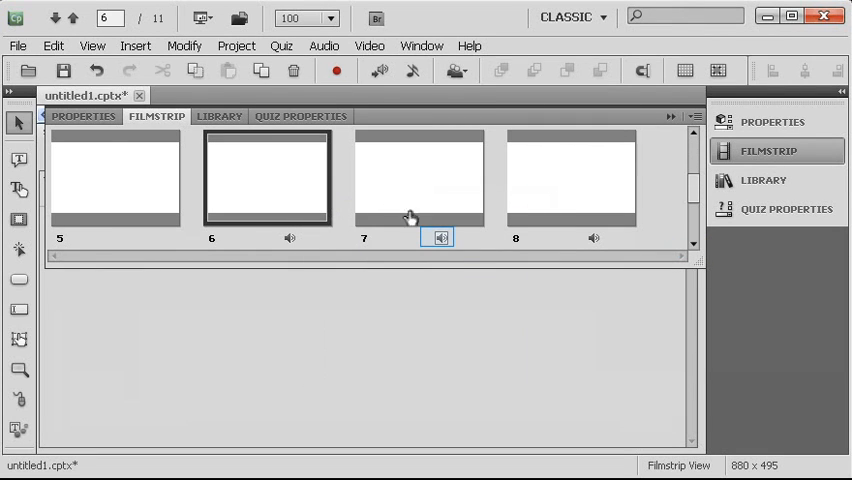
pyautogui.rightClick(438, 238)
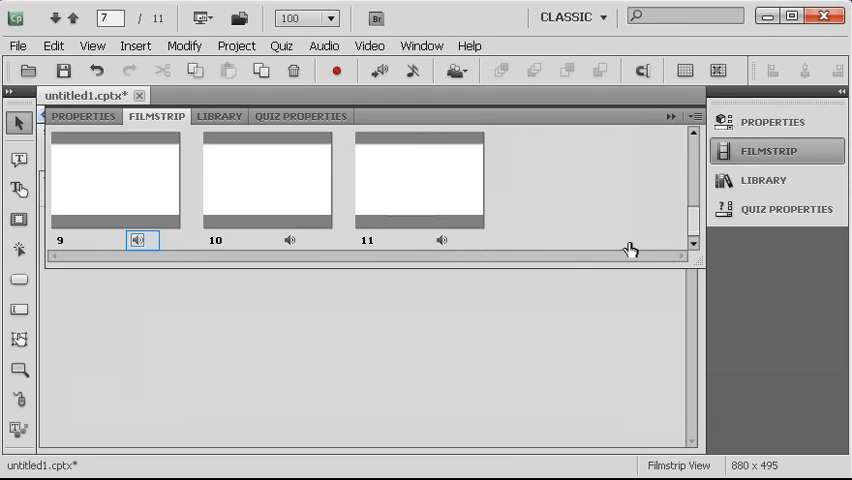
# Play the narration on slides 9 and 10, then show slide 11's installed-voices note.
pyautogui.rightClick(138, 240)
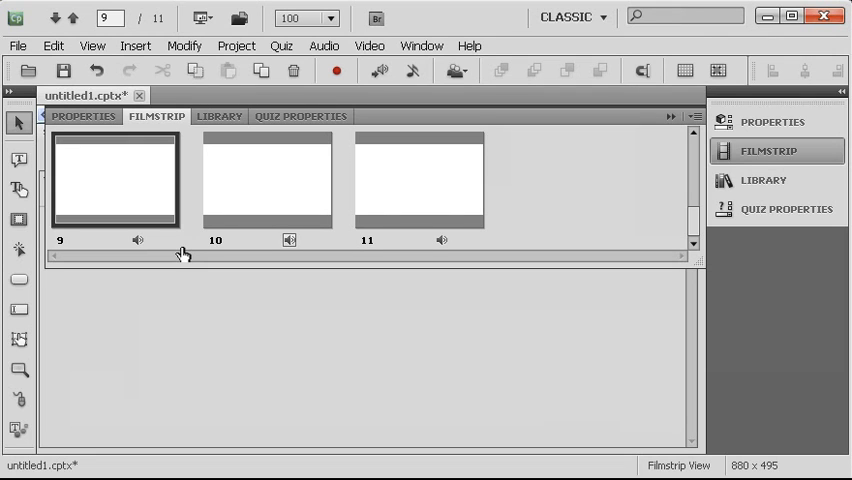
pyautogui.click(289, 240)
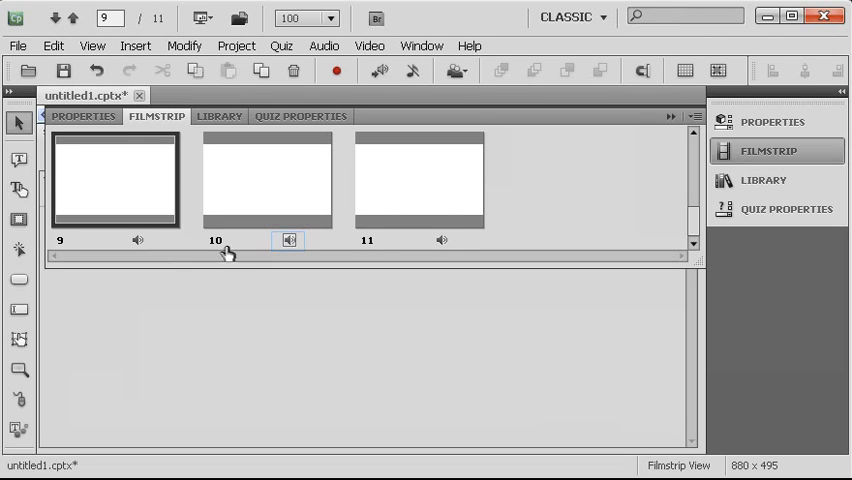
pyautogui.rightClick(289, 240)
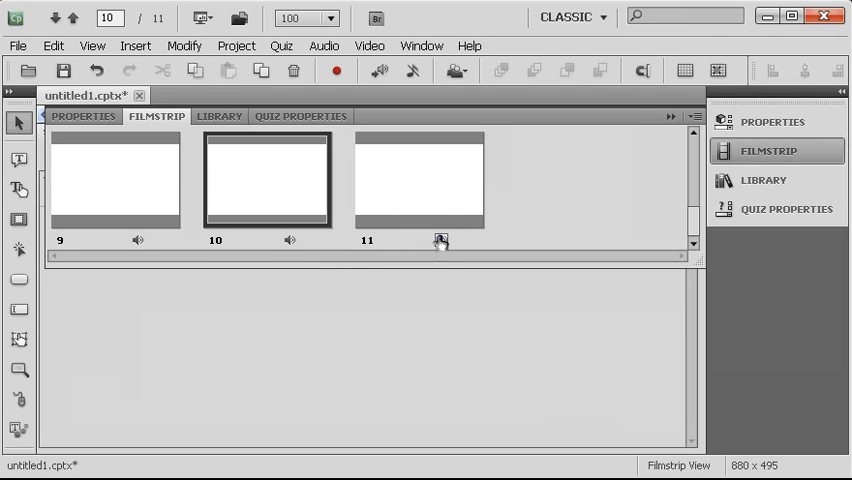
pyautogui.click(418, 180)
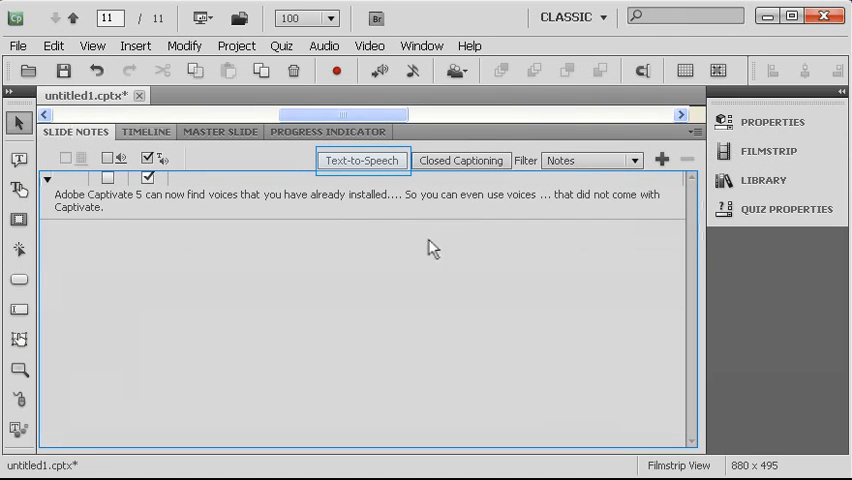
pyautogui.click(362, 160)
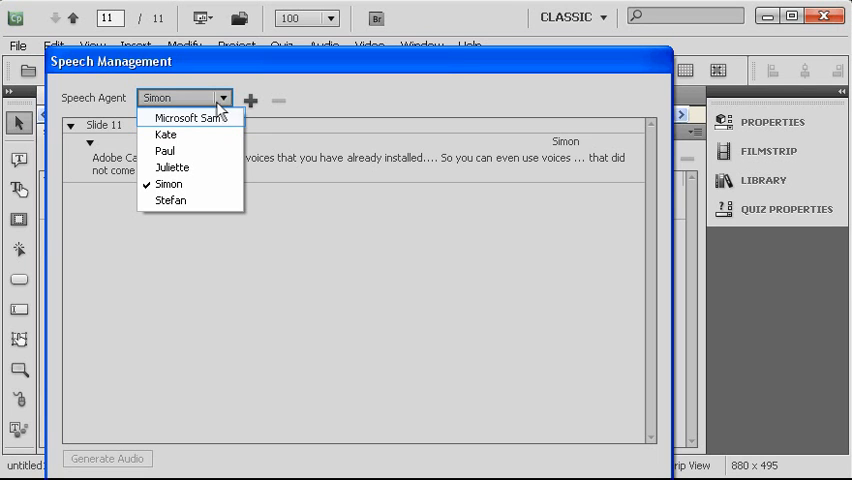
pyautogui.click(168, 184)
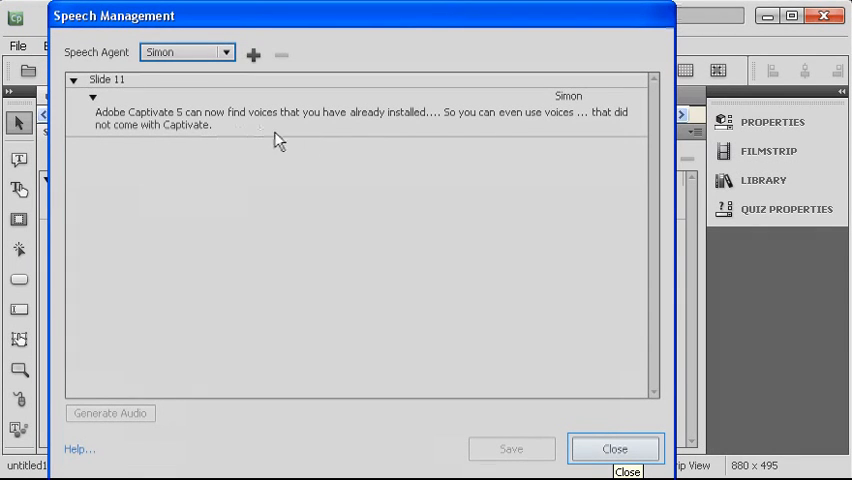
pyautogui.click(615, 448)
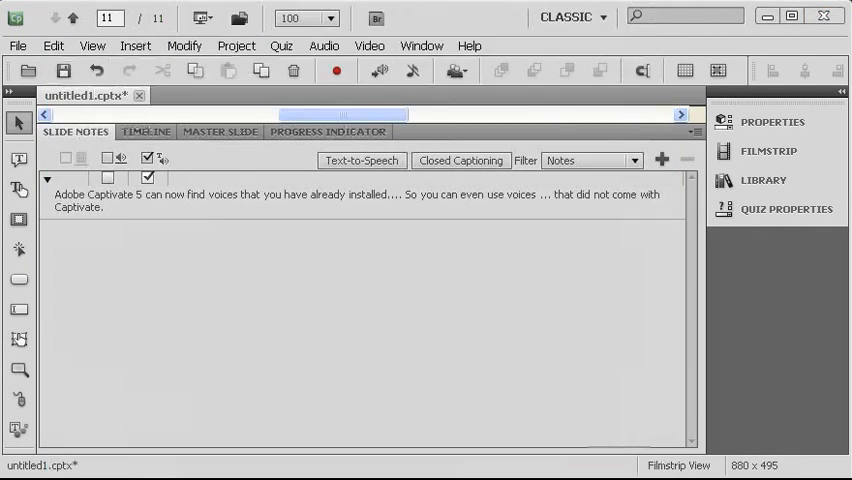